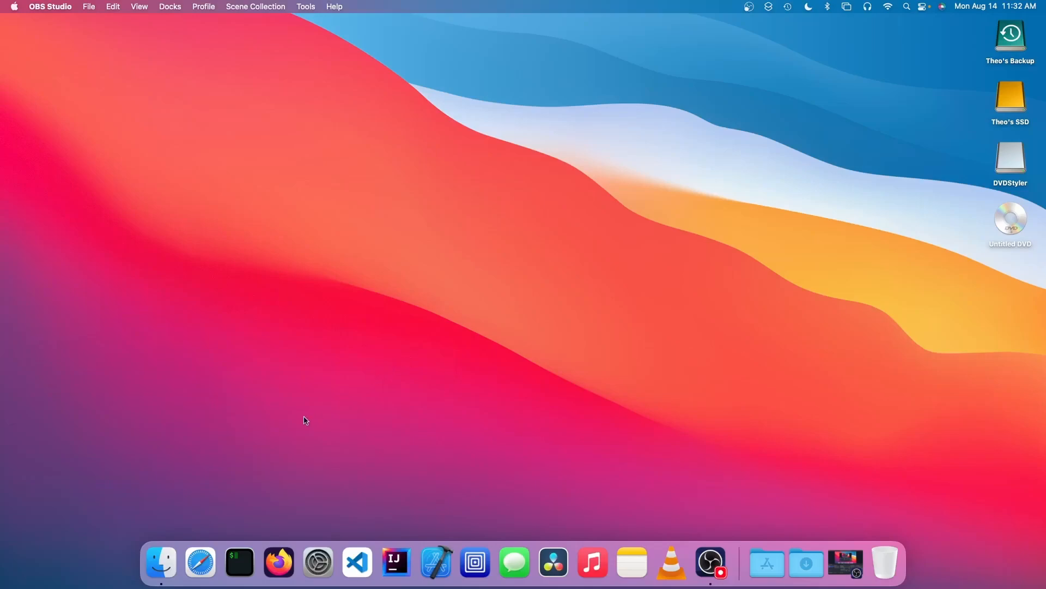
mouse_move(277, 430)
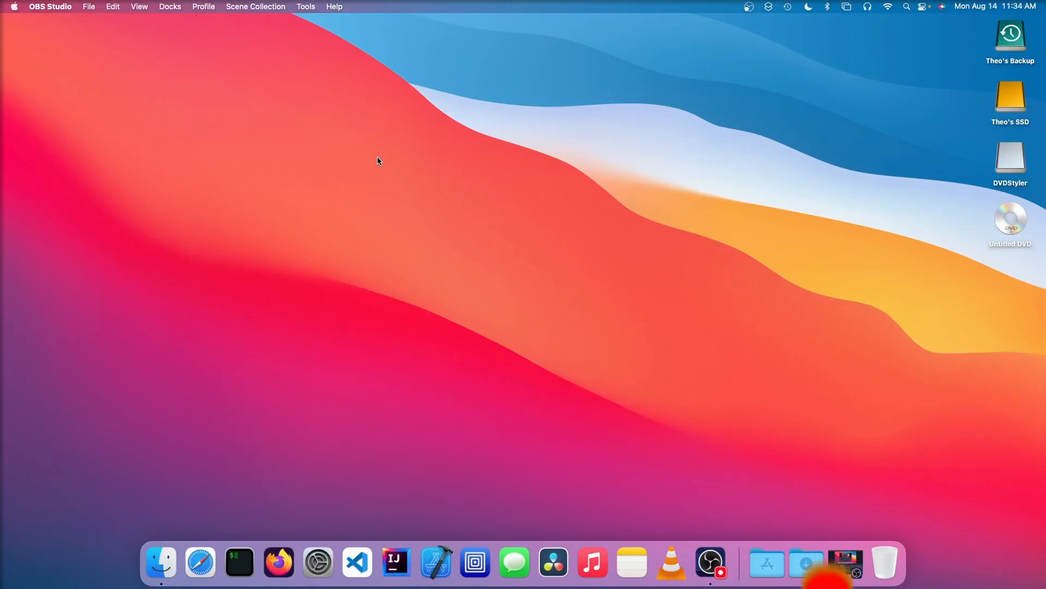
Step: Go to dvdstyler.org in Safari and download DVDStyler
left_click(200, 563)
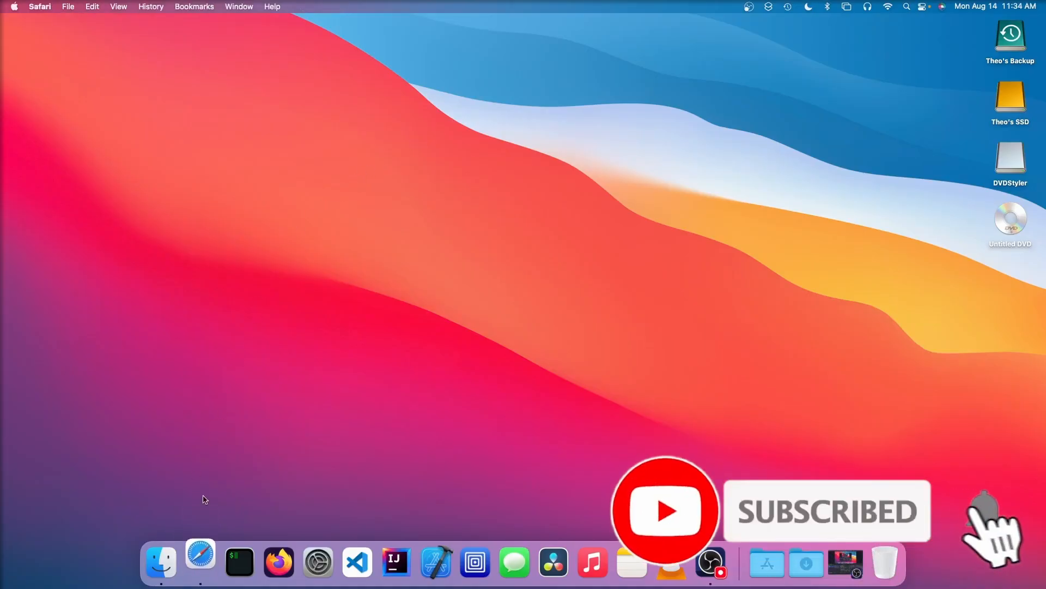
left_click(200, 562)
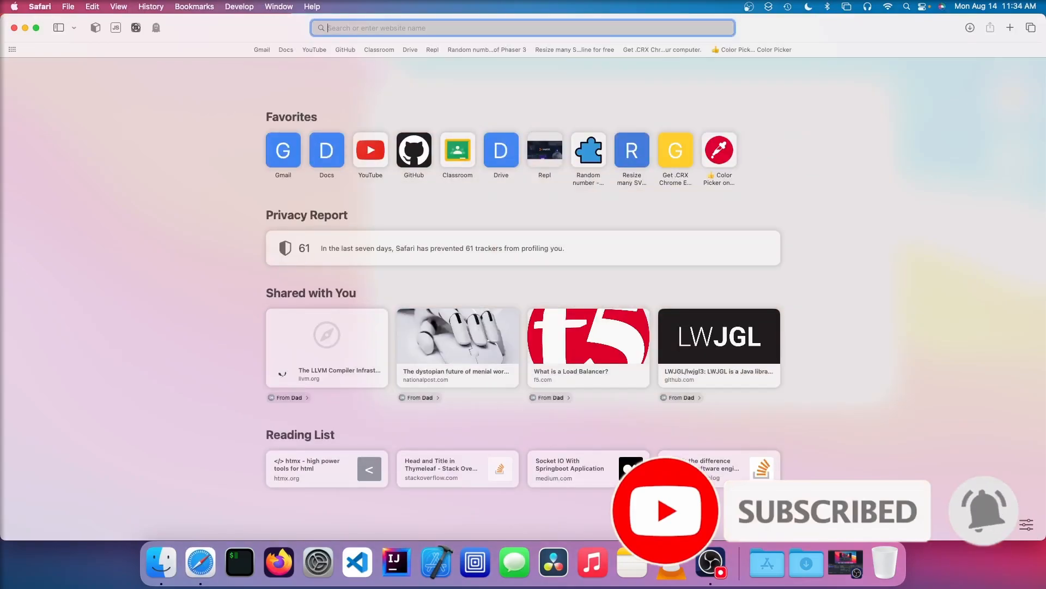
type("dvdstyler.org")
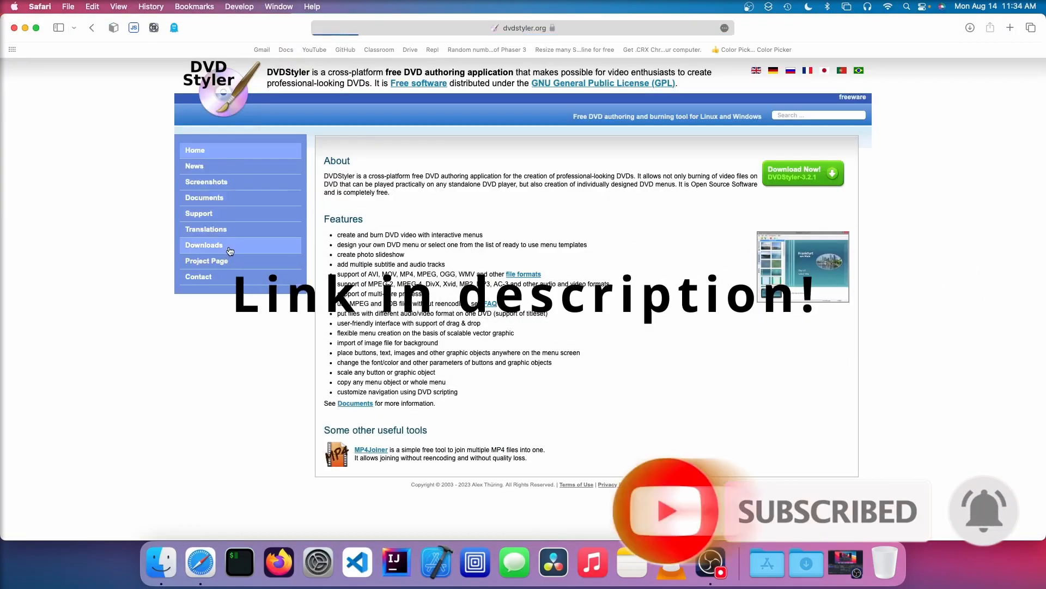
left_click(204, 245)
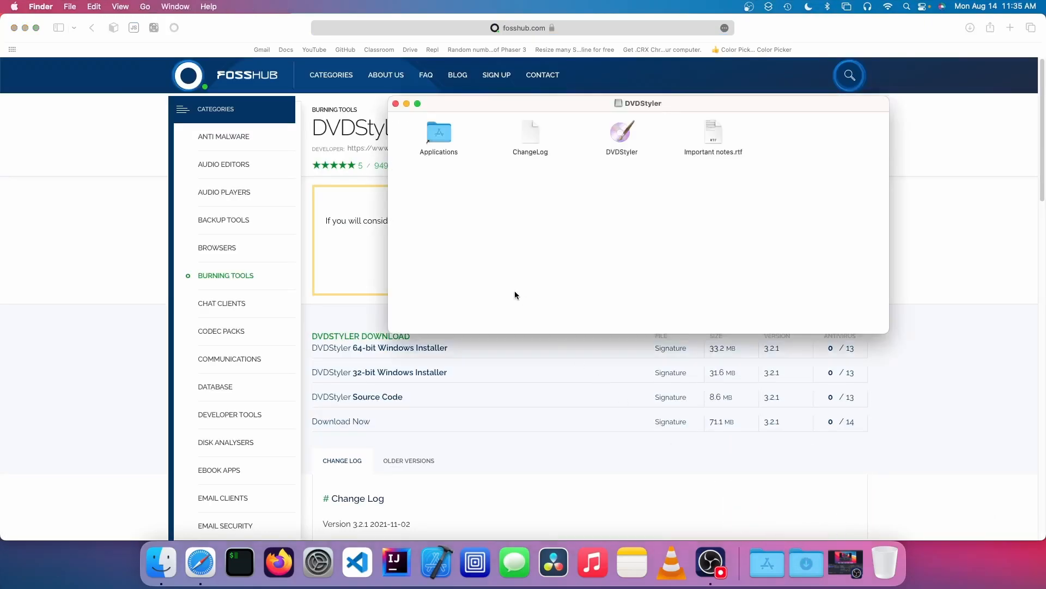
Step: Drag the DVDStyler app onto the Applications folder alias
left_click(621, 131)
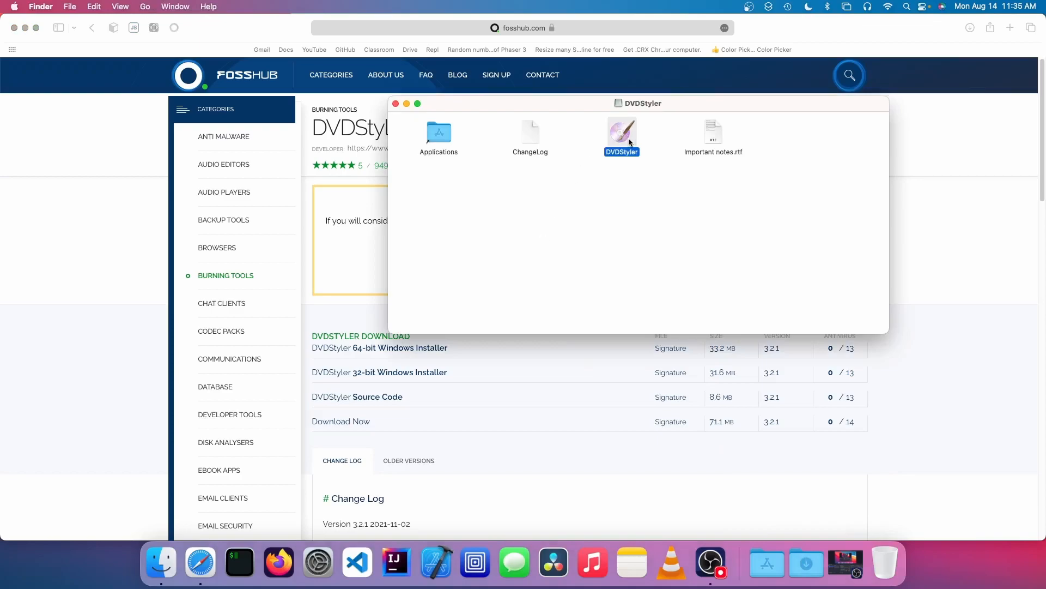
left_click_drag(621, 132, 438, 132)
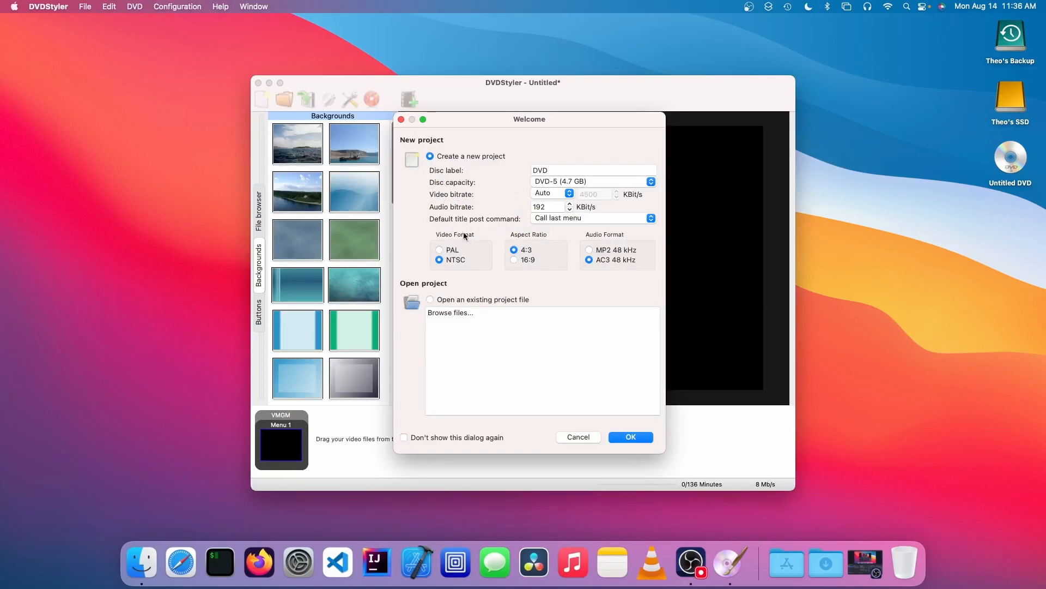
mouse_move(497, 245)
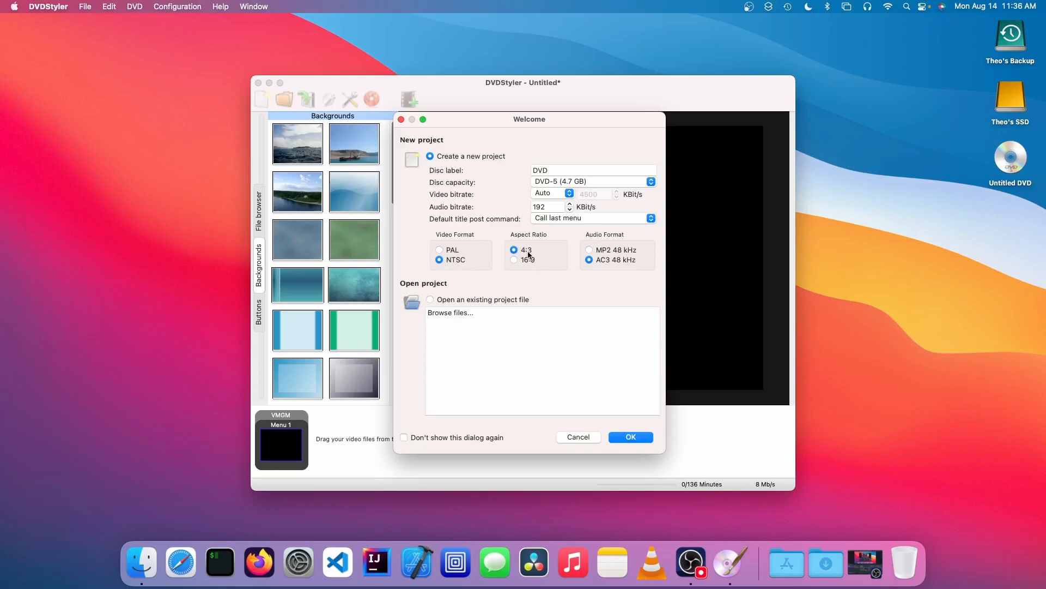
Step: Create the new NTSC project with a 16:9 aspect ratio
left_click(514, 259)
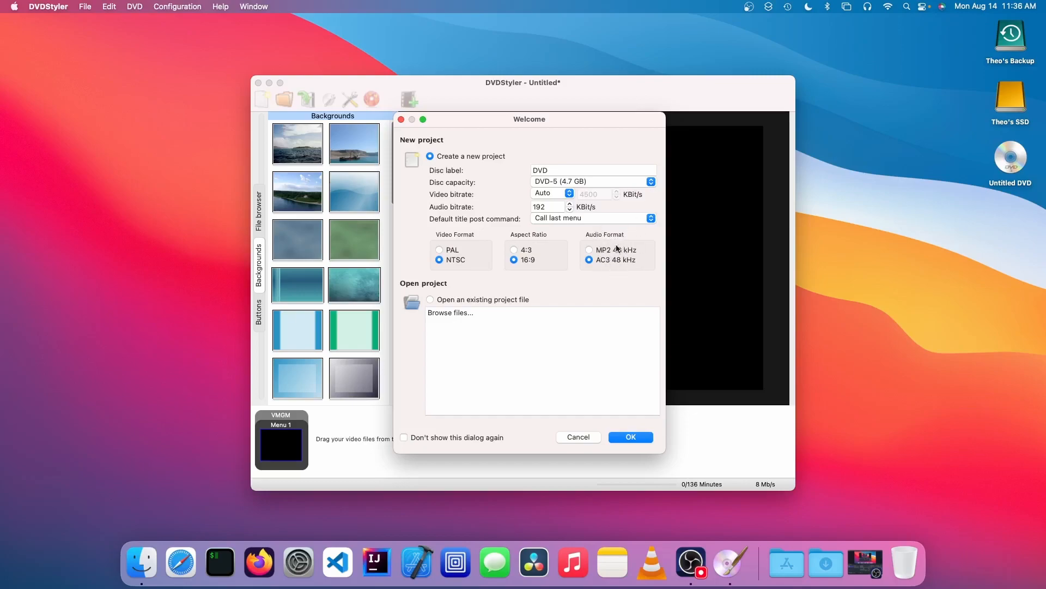
left_click(630, 437)
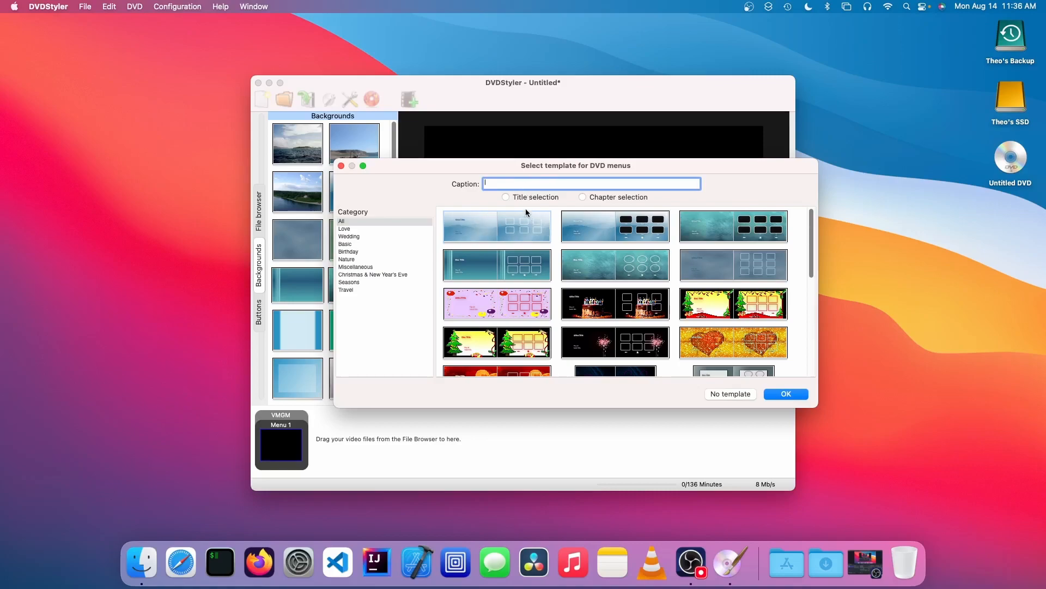
Step: Caption the menu 'My DVD', tick Title selection, and apply the blue wave template
scroll("down", 3)
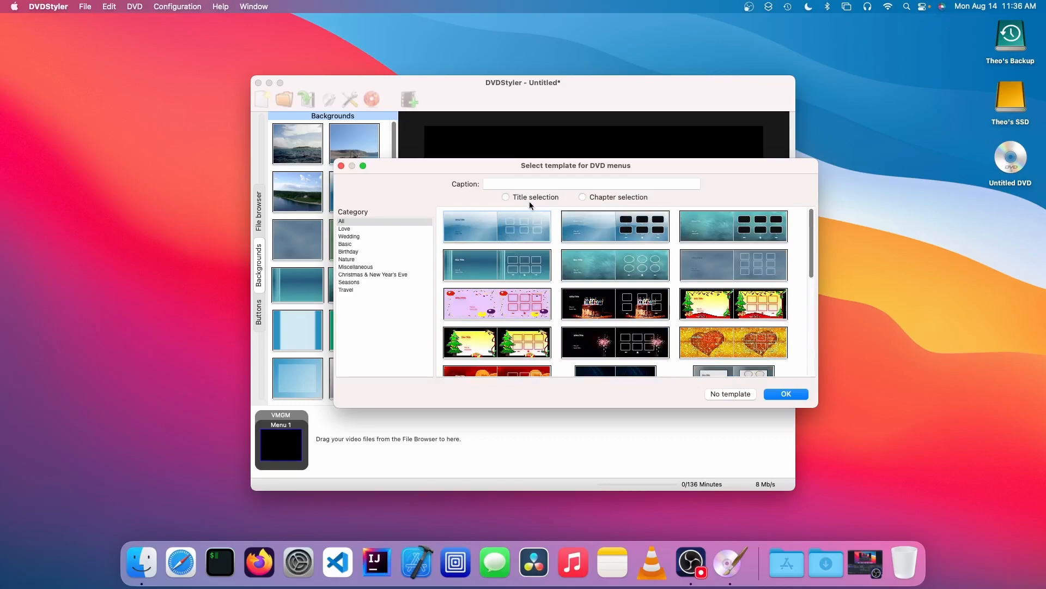
type("My")
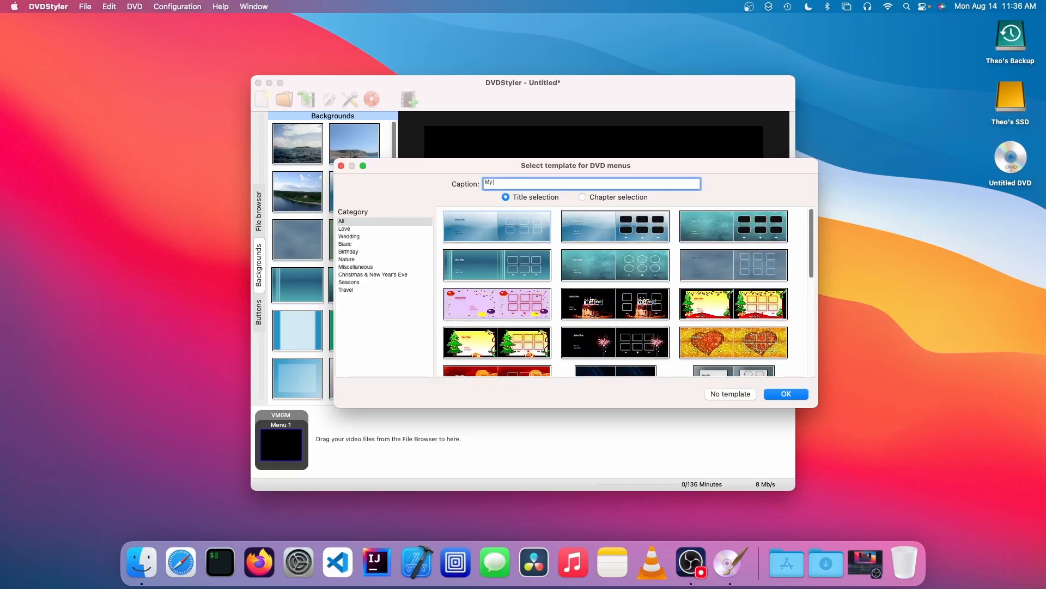
type("DVD")
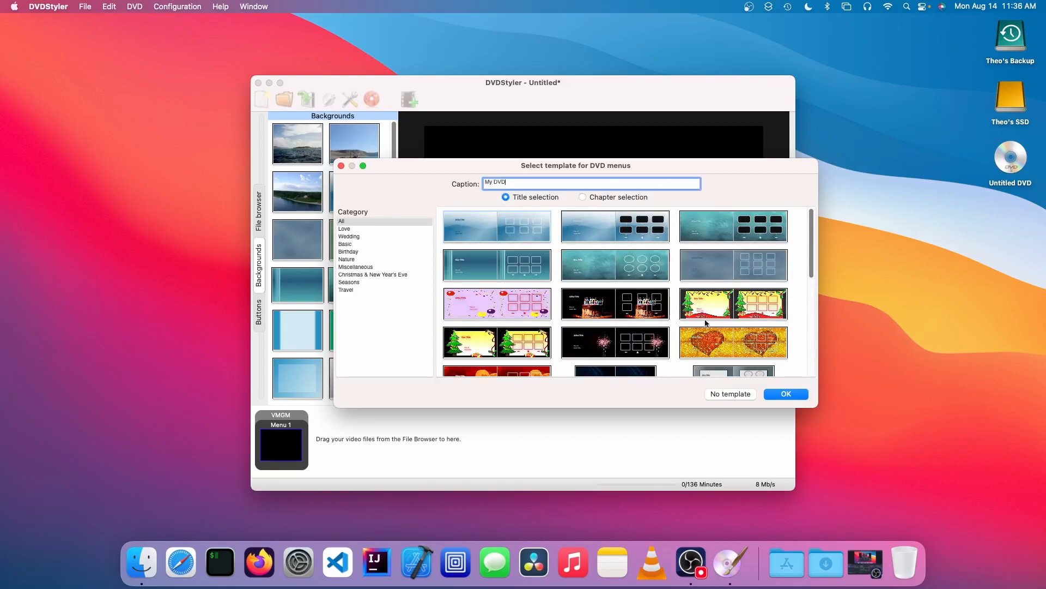
left_click(786, 393)
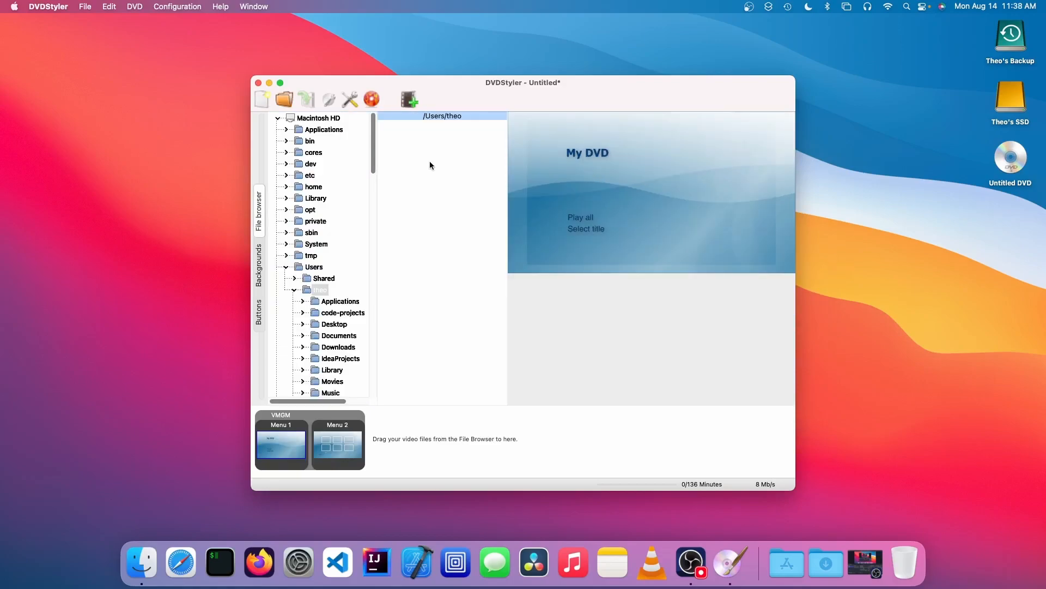
mouse_move(419, 198)
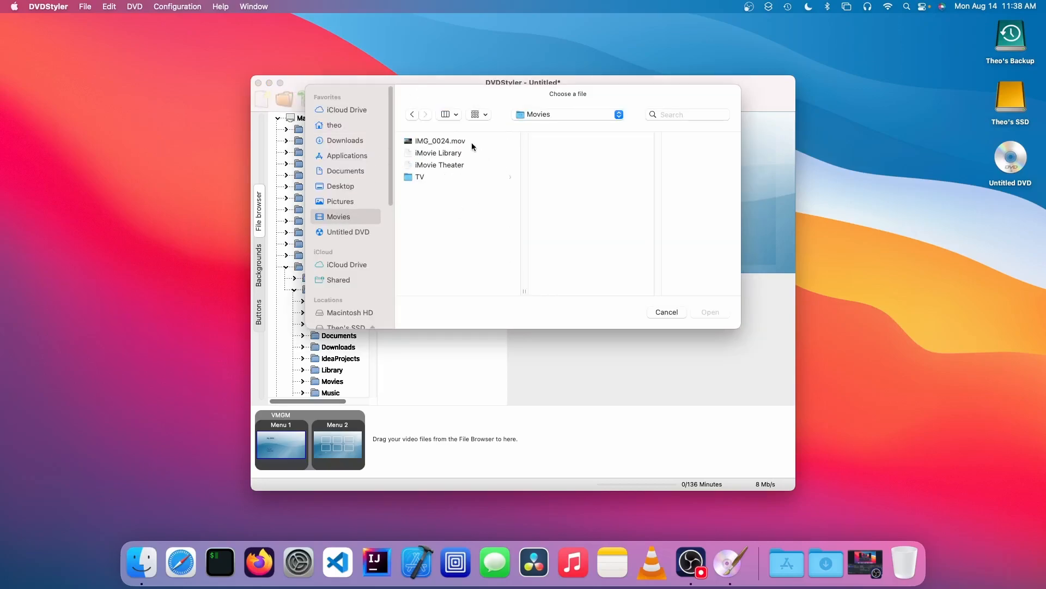
Step: Add IMG_0024.mov from the Movies folder as the first title
left_click(439, 141)
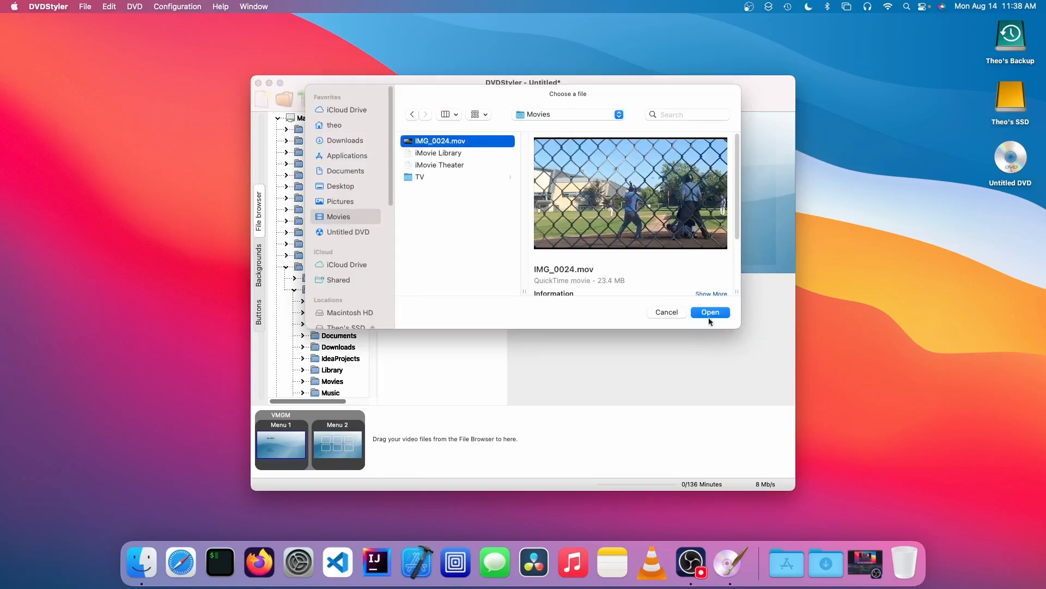
left_click(709, 311)
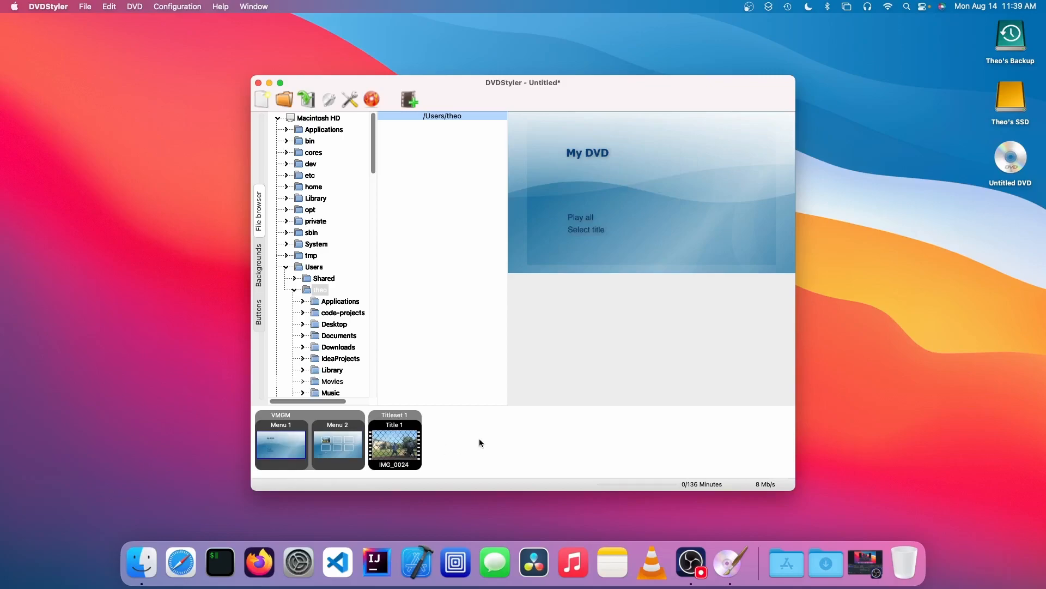
Step: Check the video thumbnail menu, then burn the DVD with VLC preview enabled
left_click(336, 443)
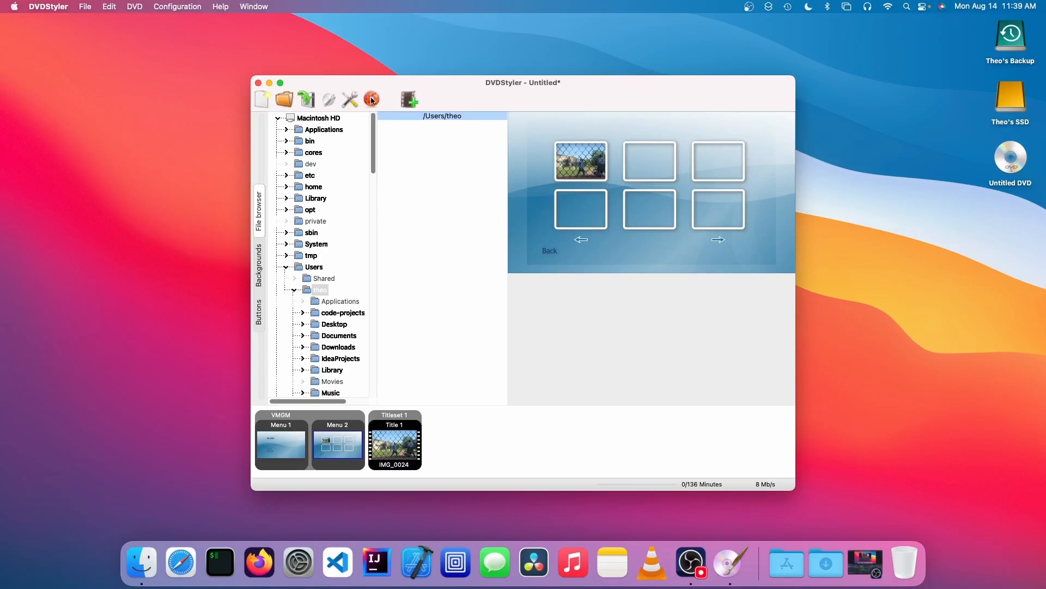
left_click(372, 99)
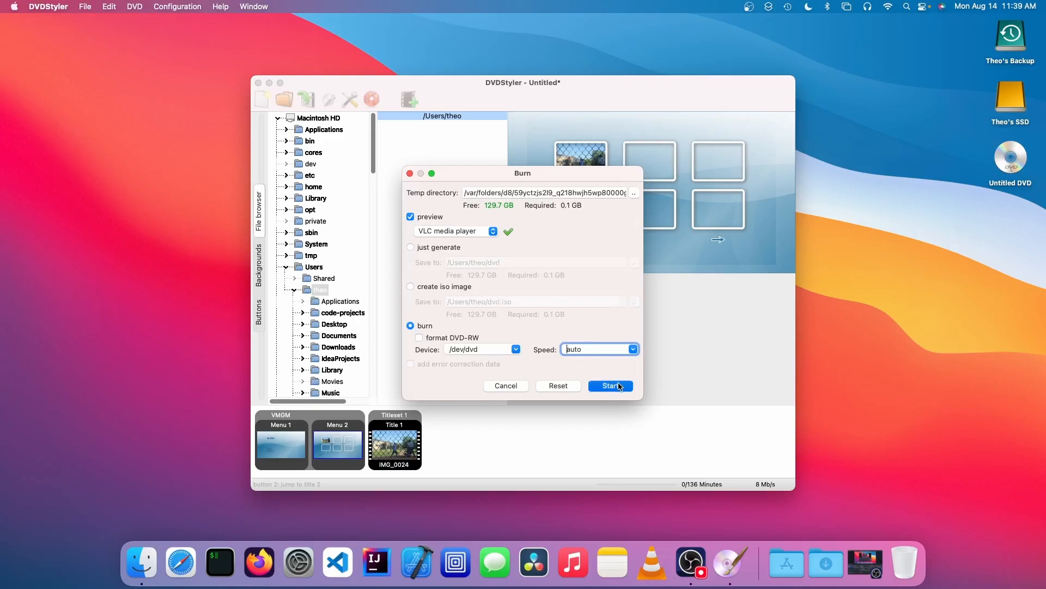
left_click(609, 386)
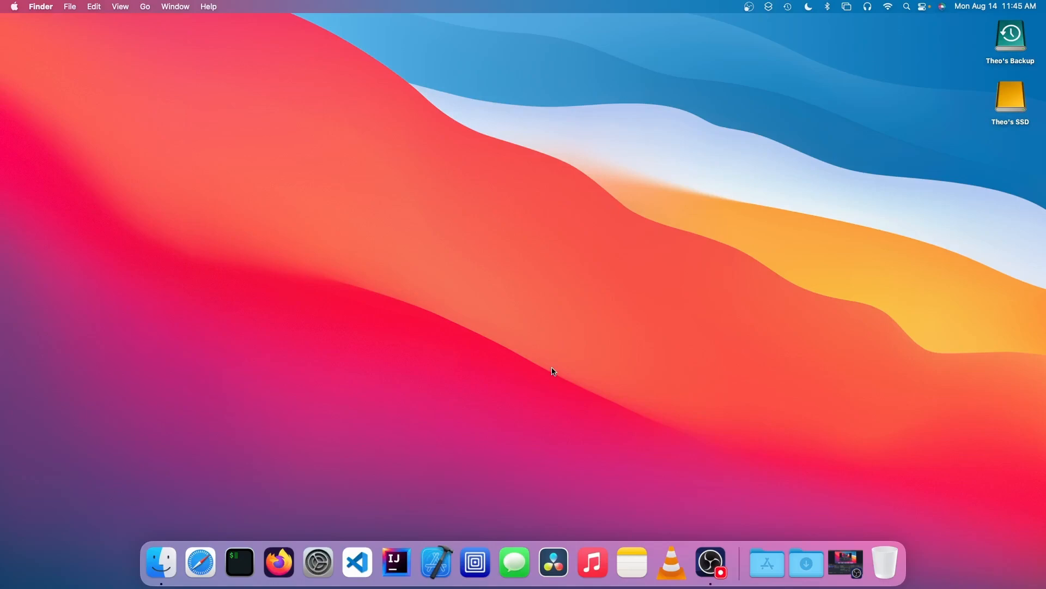
mouse_move(571, 407)
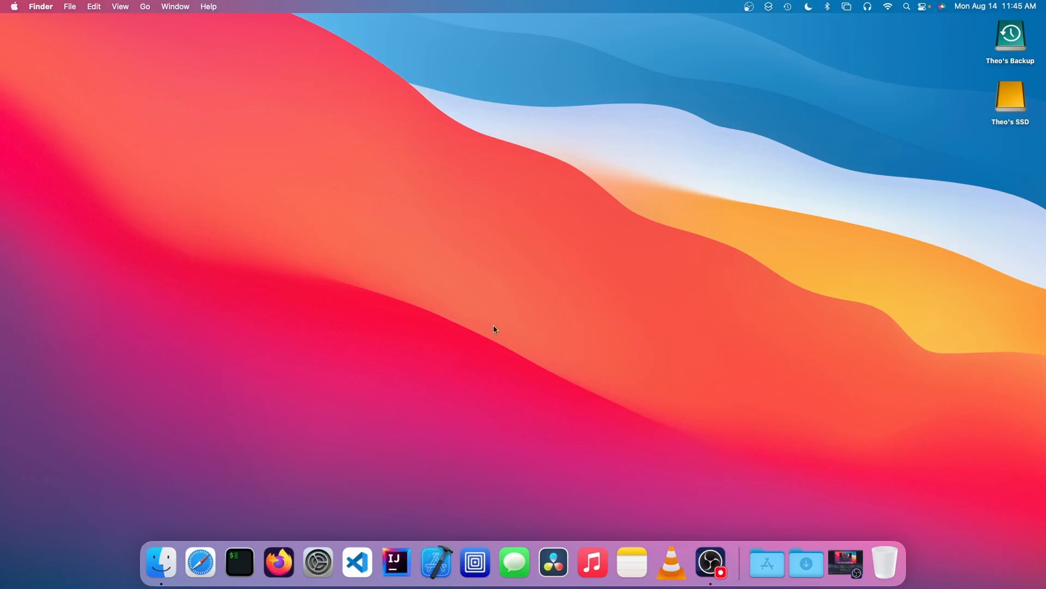
mouse_move(670, 562)
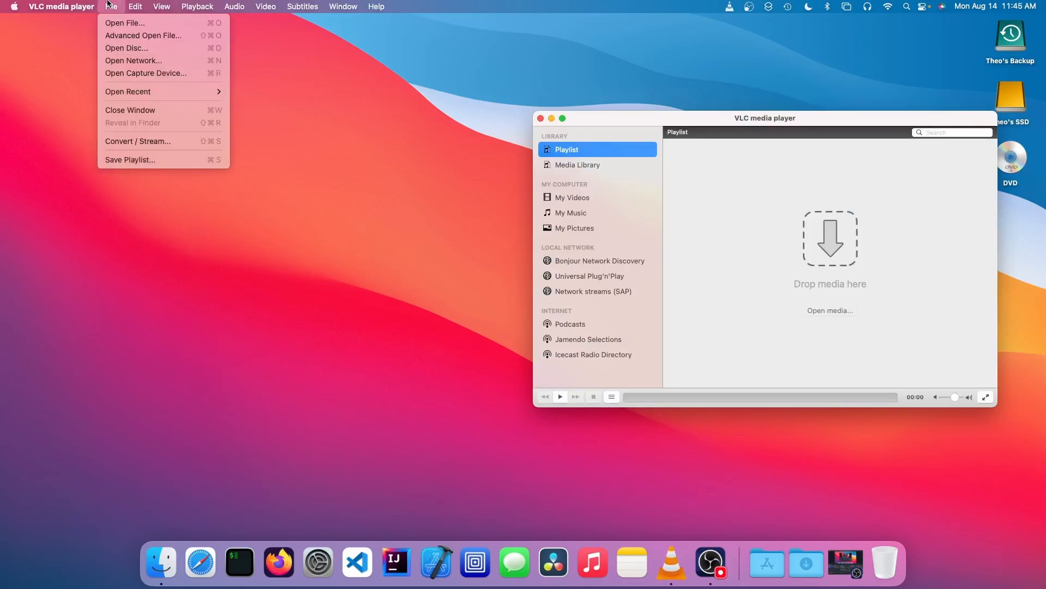
Step: Open the burned disc in VLC, move the window left, and choose Play all
left_click(126, 48)
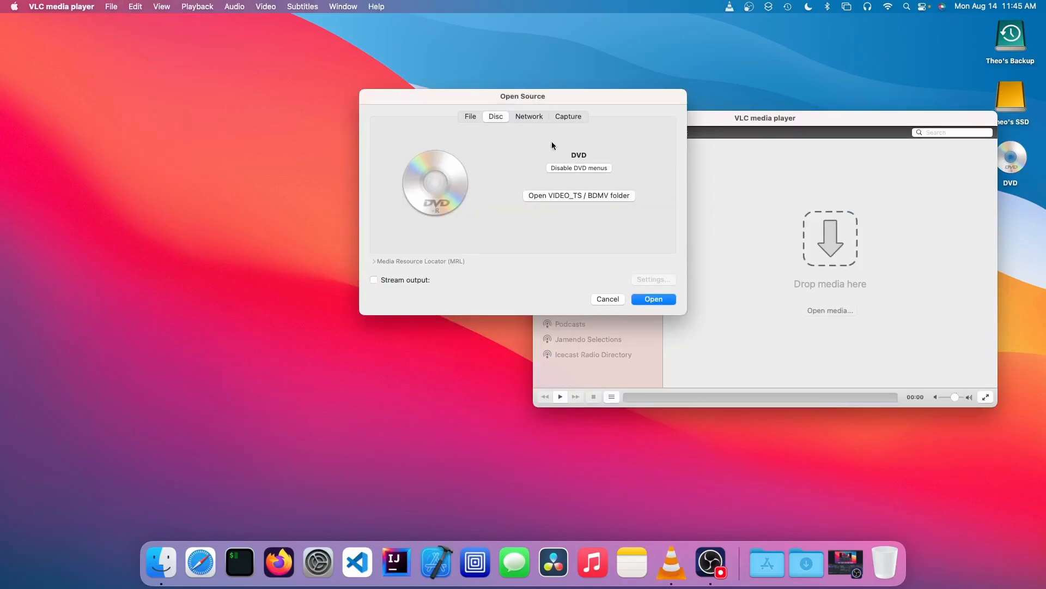
left_click(652, 298)
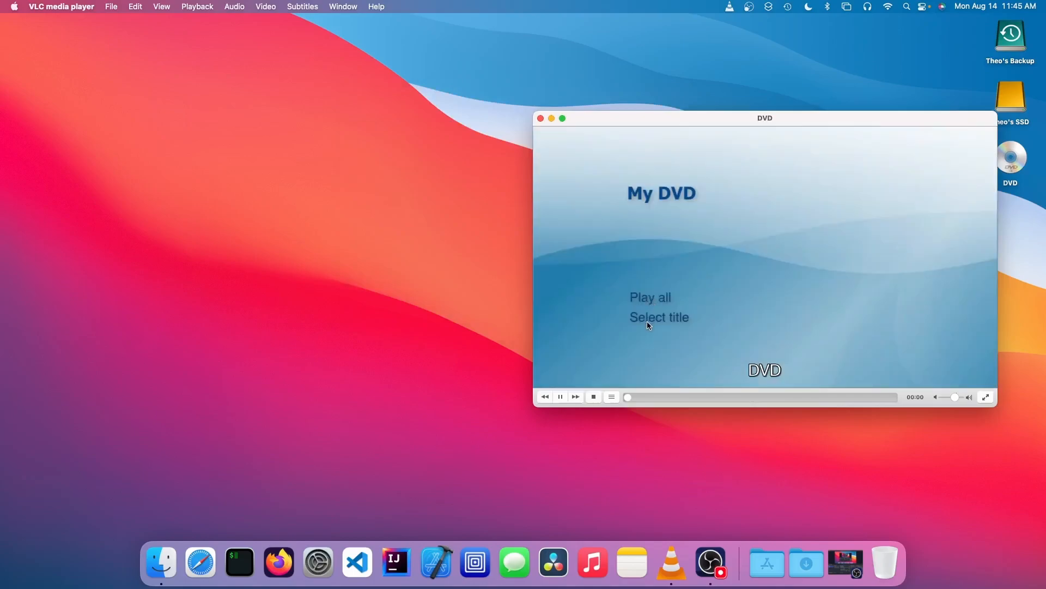
left_click_drag(765, 119, 423, 85)
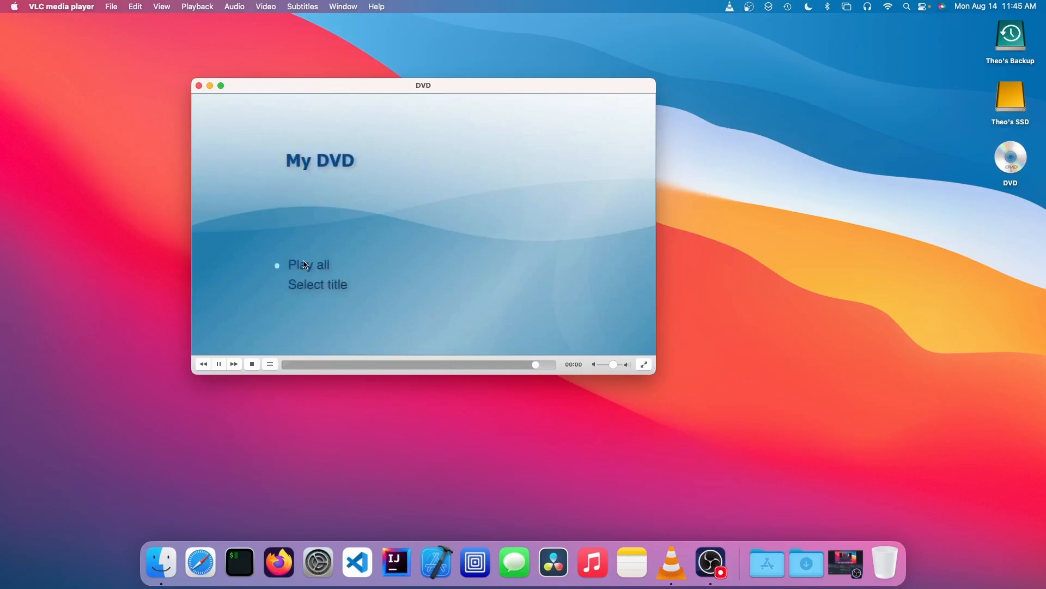
left_click(308, 265)
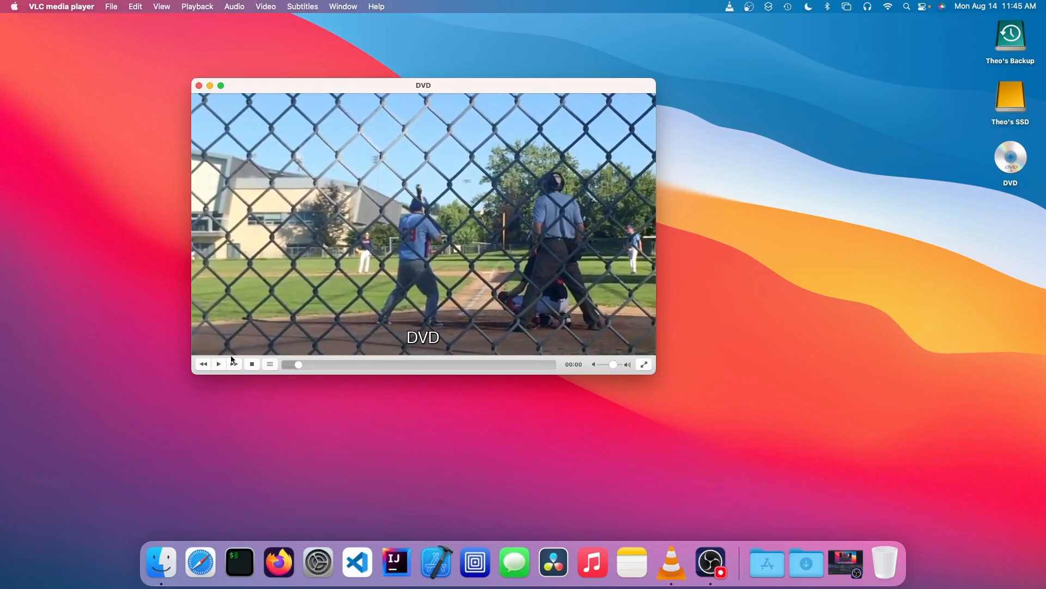
mouse_move(479, 293)
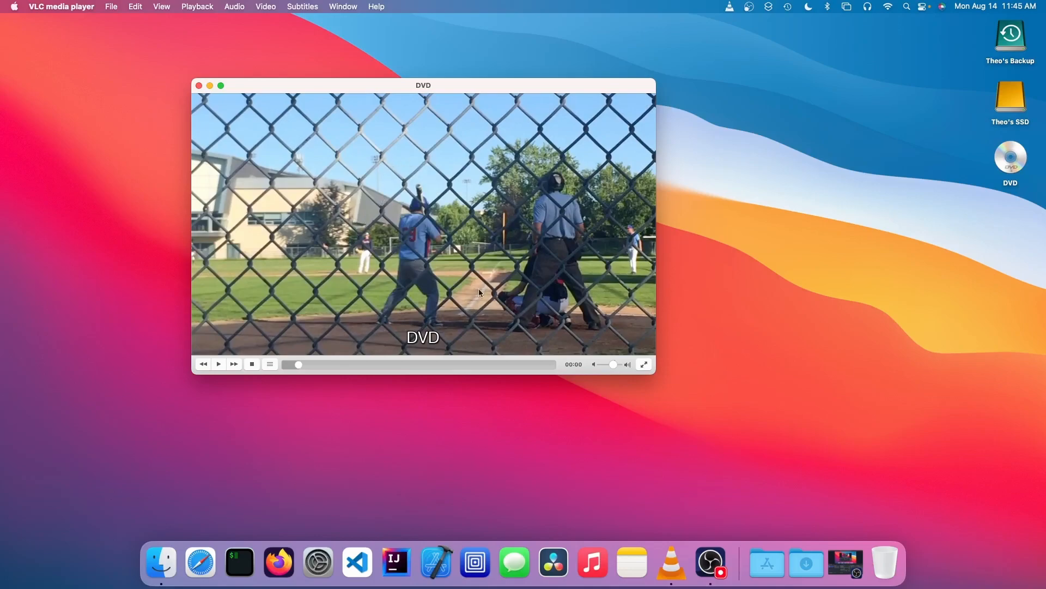